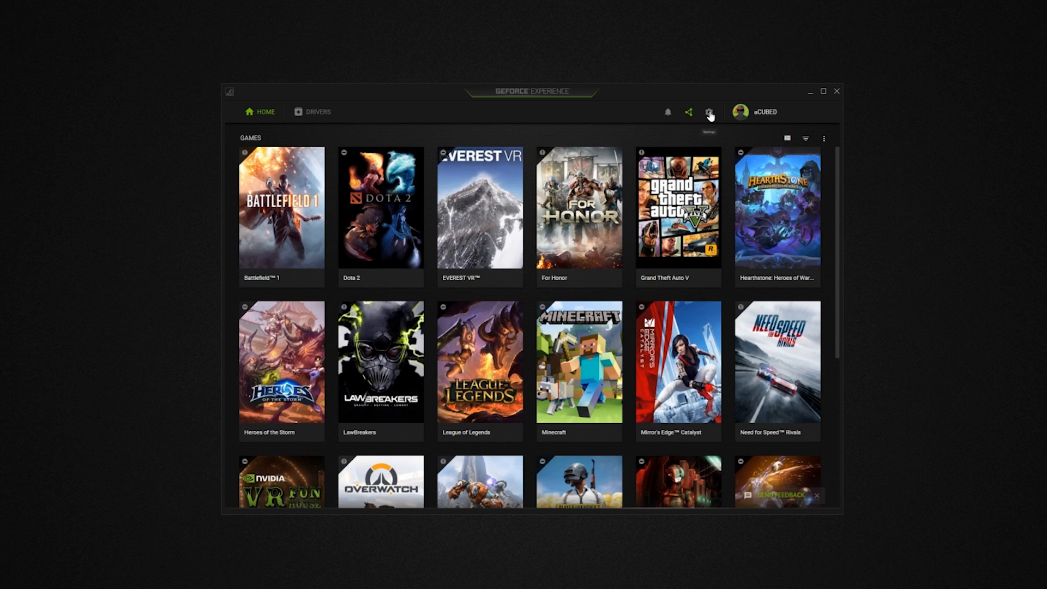
Step: Reach the GeForce Experience settings and bring up the share overlay with Alt+Z
click(709, 111)
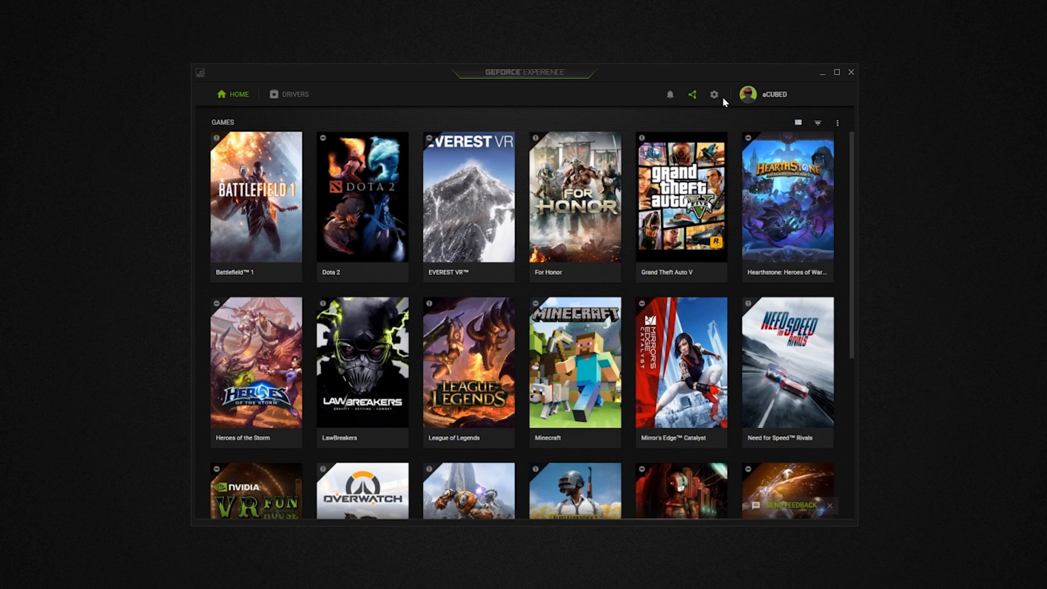
click(714, 94)
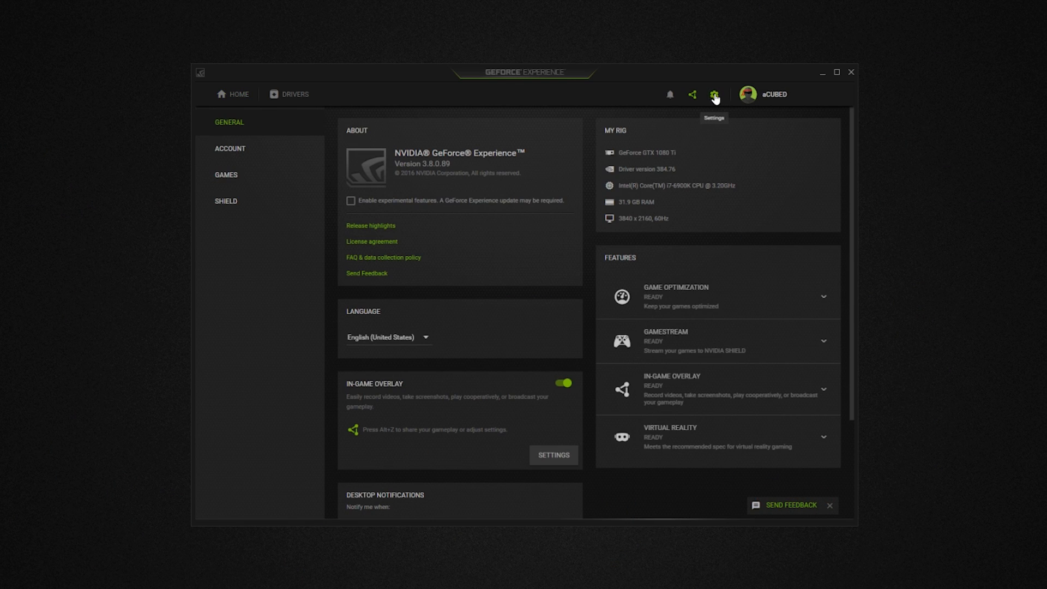
mouse_move(446, 210)
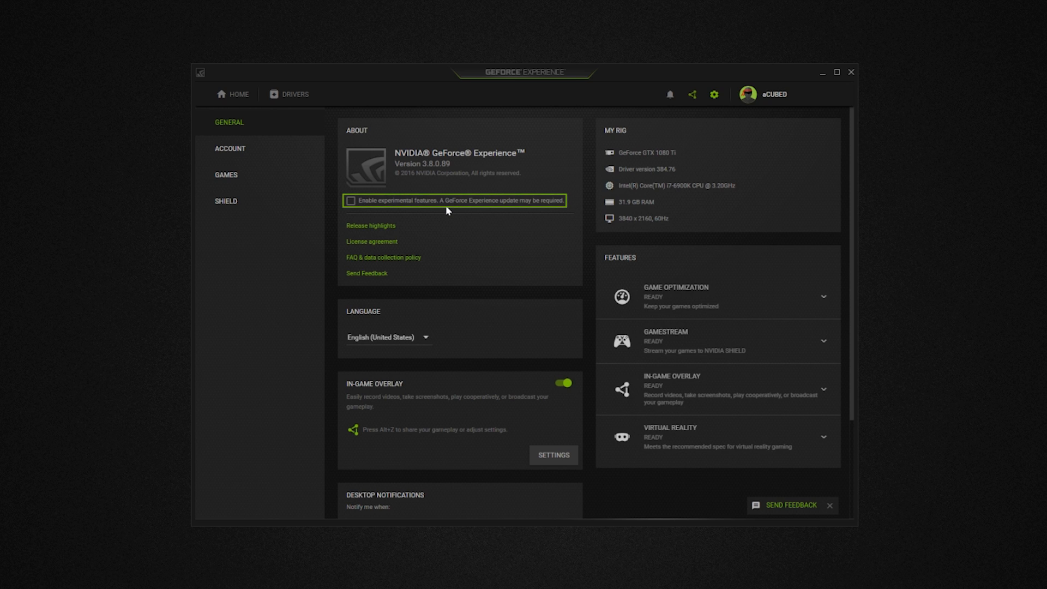
key(alt+z)
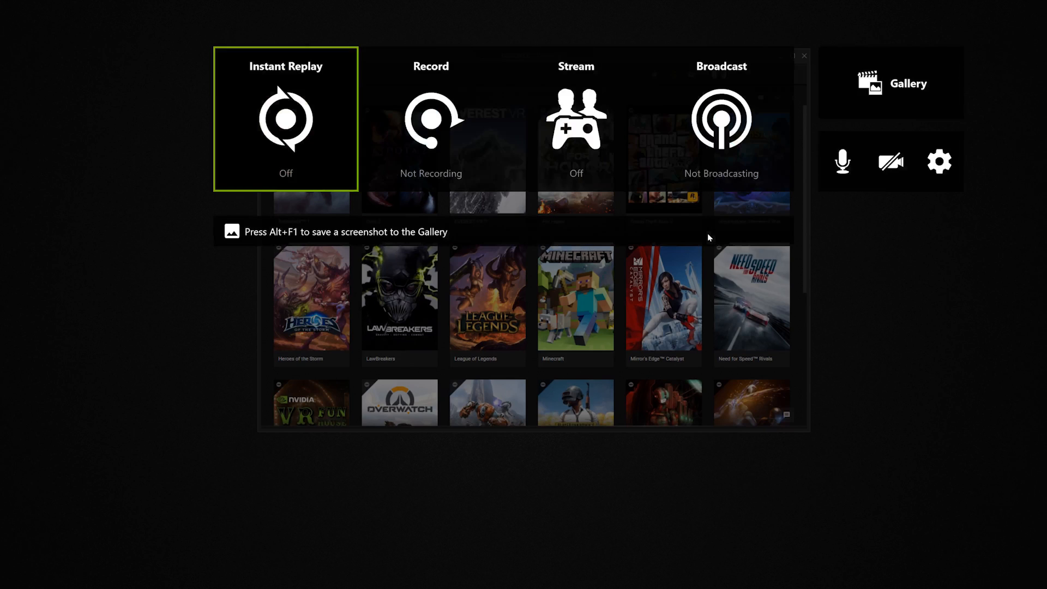
Step: In the overlay's microphone audio settings, choose 'Separate both tracks' under Audio tracks
click(843, 162)
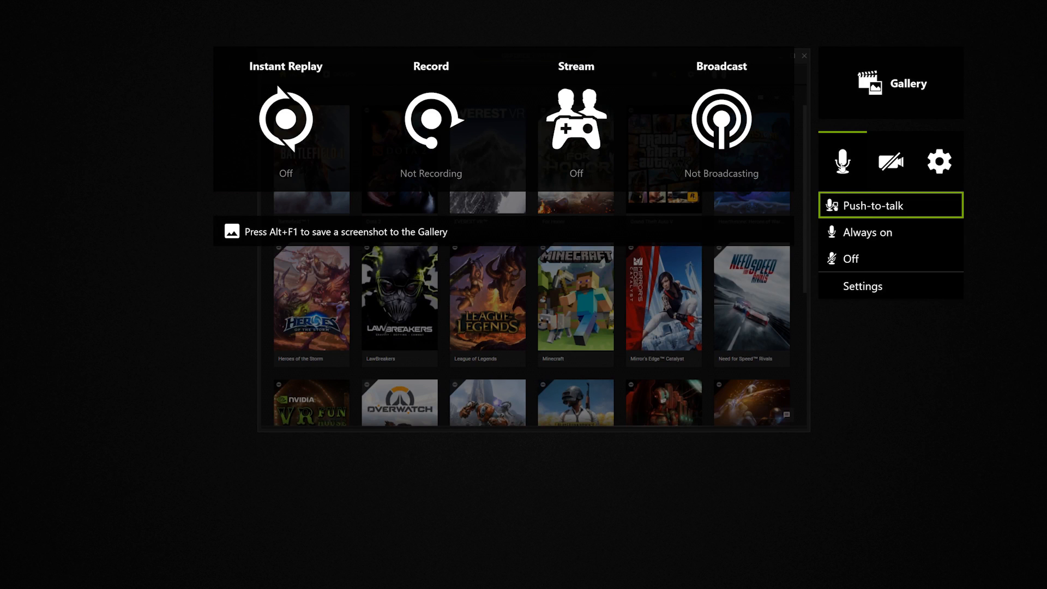
click(862, 285)
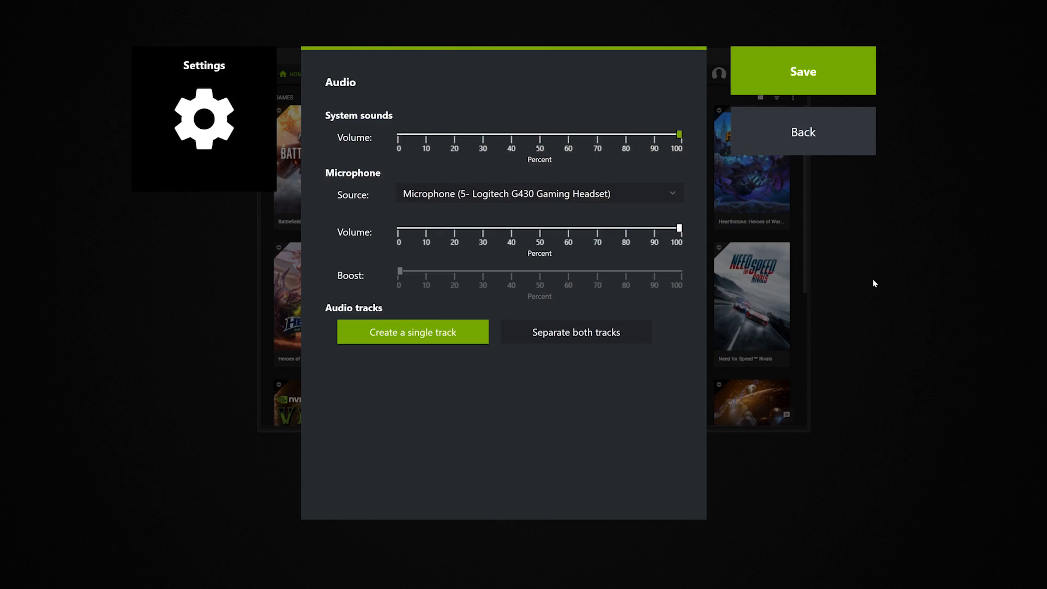
click(576, 331)
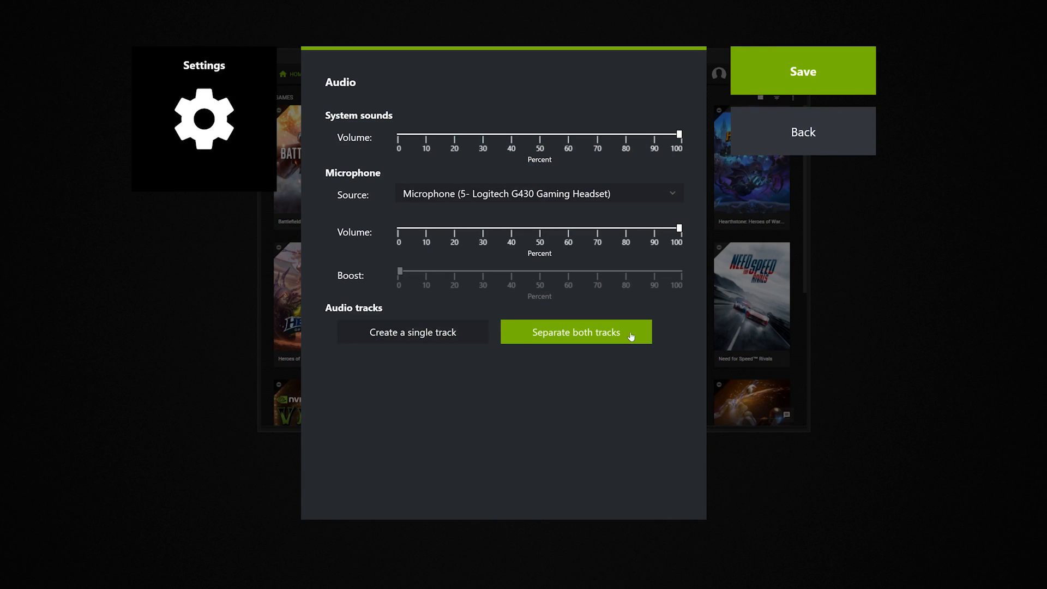